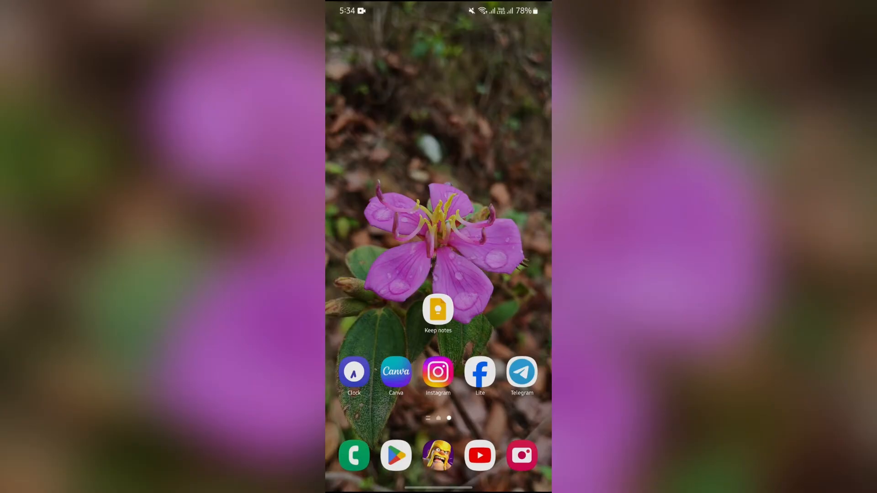
# - Launch Google Keep from the home screen to show the notes list
pyautogui.click(438, 309)
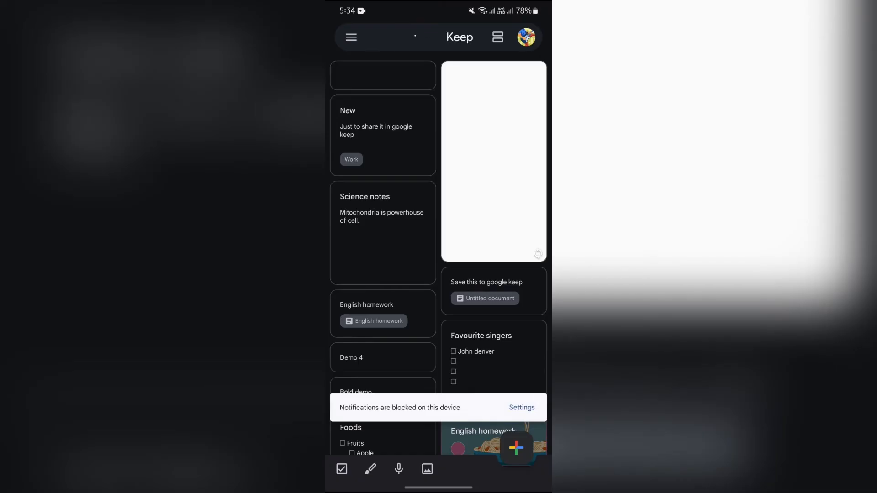
# - Show Keep's navigation drawer with notes, labels, archive and help entries
pyautogui.click(419, 37)
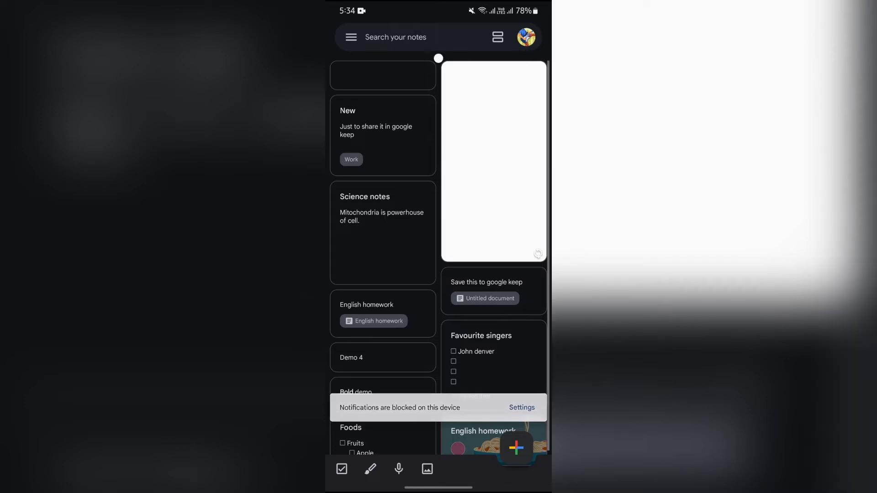
pyautogui.click(351, 37)
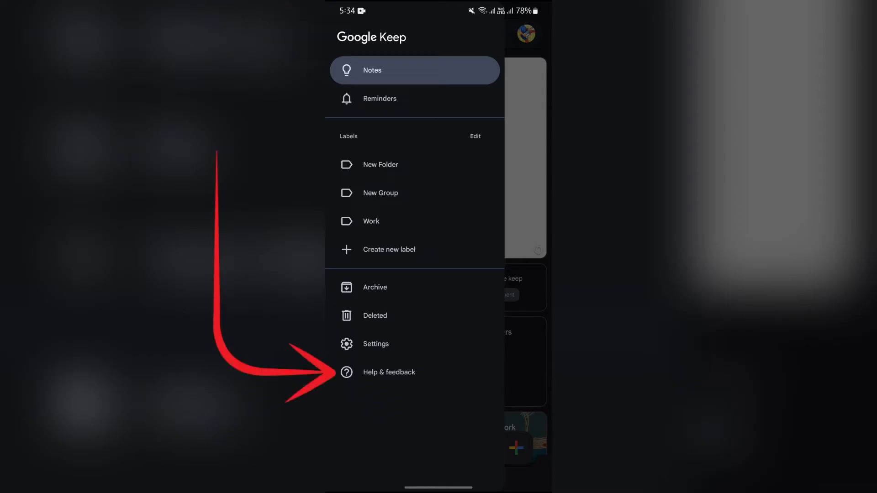
# - Go to Help & feedback to reach Keep's Help page
pyautogui.click(389, 372)
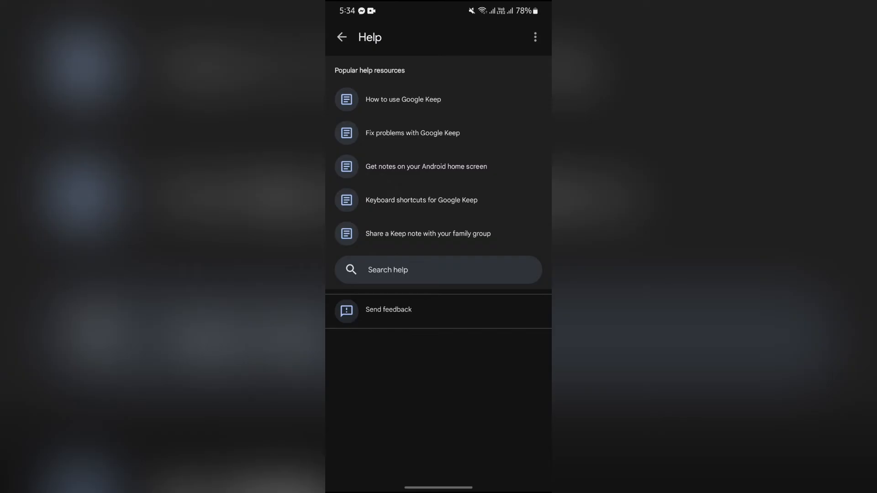
# - Start Send feedback, get started and answer the device logs permission prompt
pyautogui.click(388, 309)
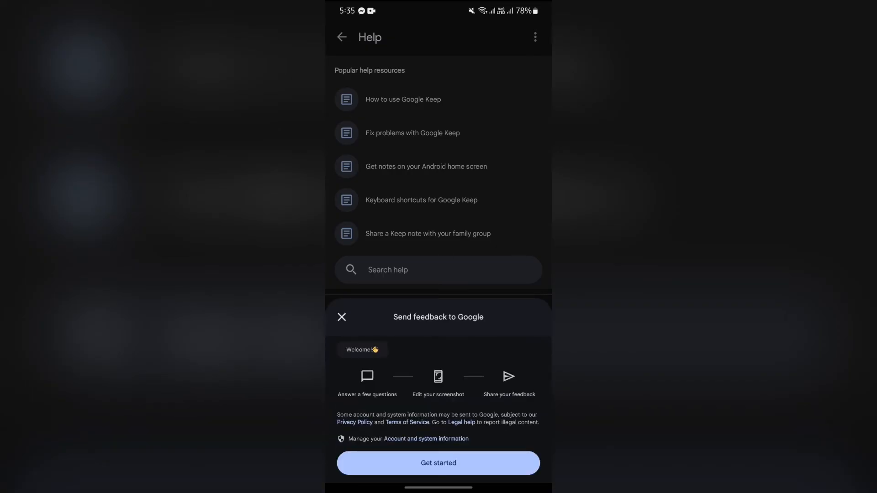
pyautogui.click(438, 463)
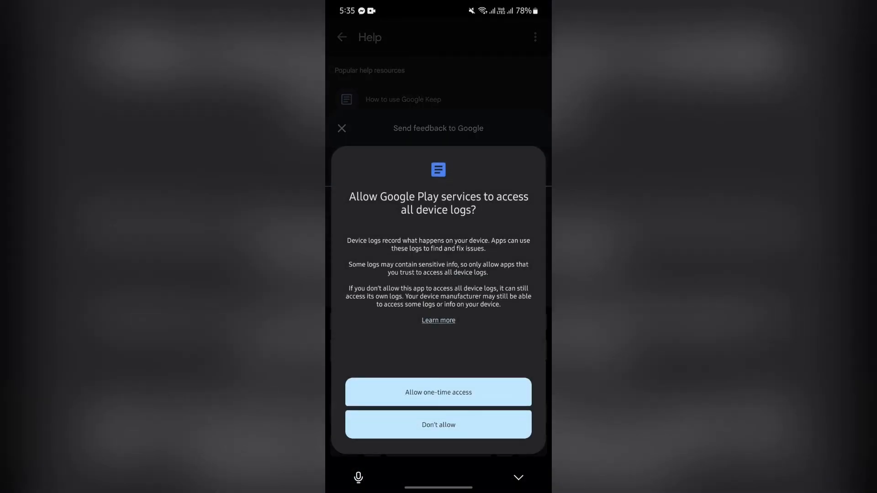
pyautogui.click(438, 424)
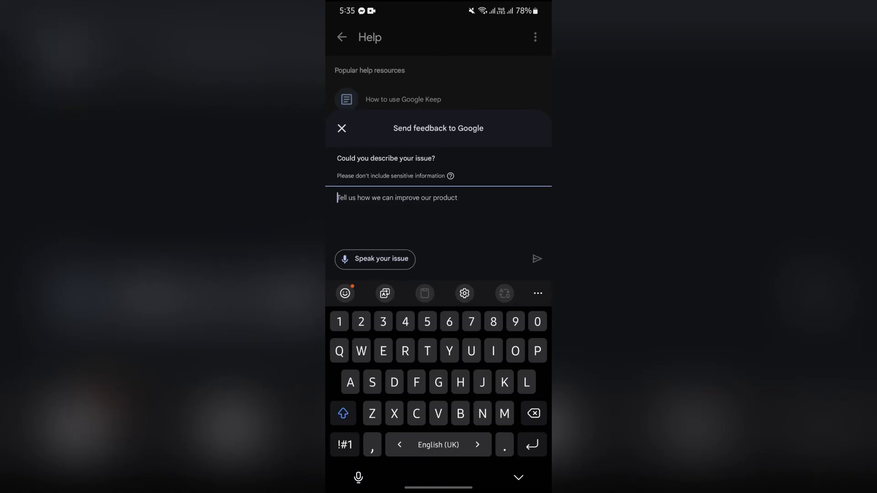